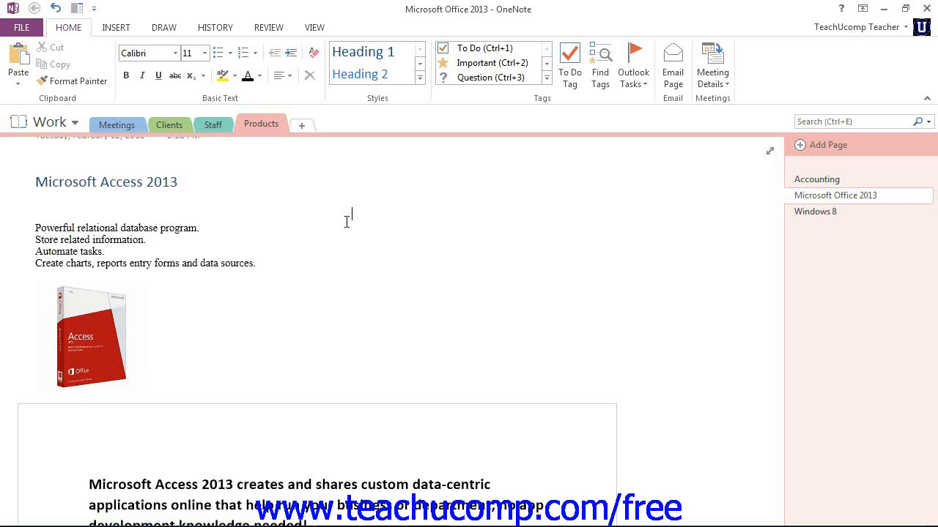
{"action": "mouse_move", "coordinate": [346, 223]}
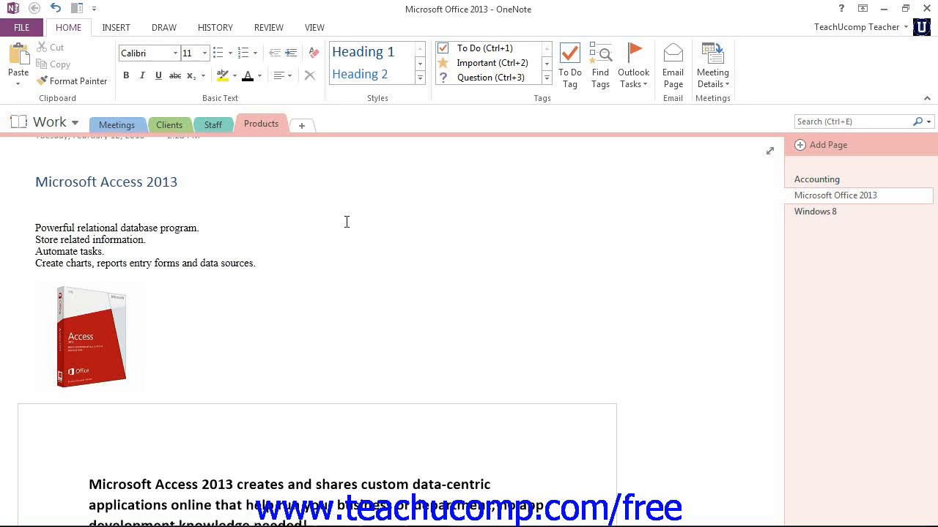
{"action": "mouse_move", "coordinate": [349, 216]}
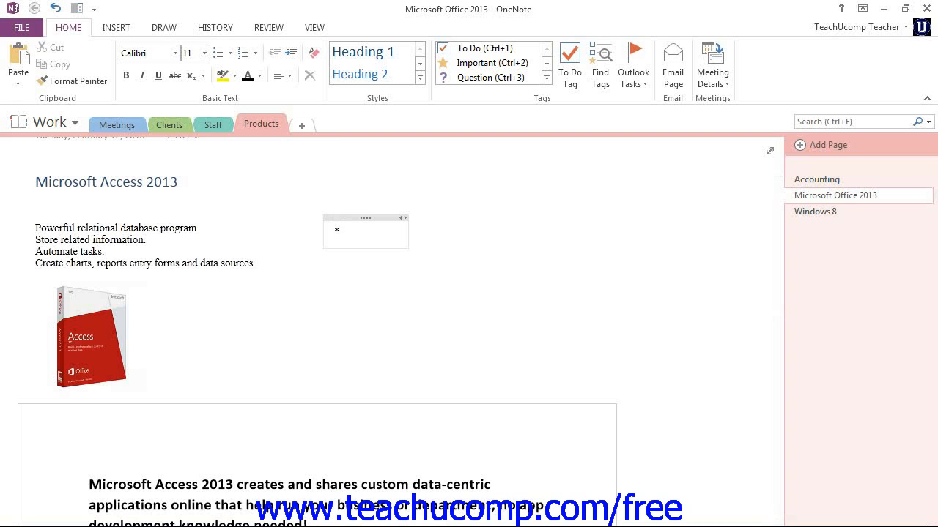
- Enter the first bullets: Powerful relational database program and Store related information
{"action": "left_click", "coordinate": [217, 53]}
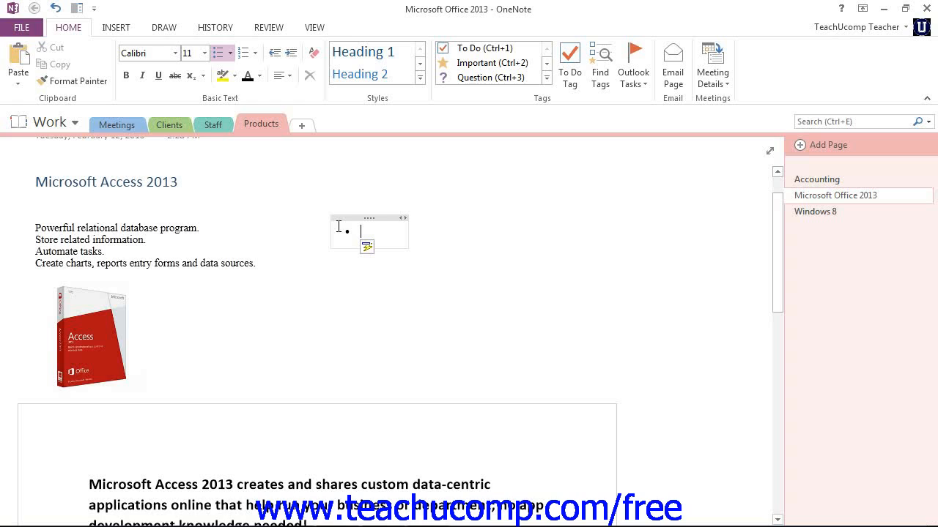
{"action": "type", "text": "Powerful"}
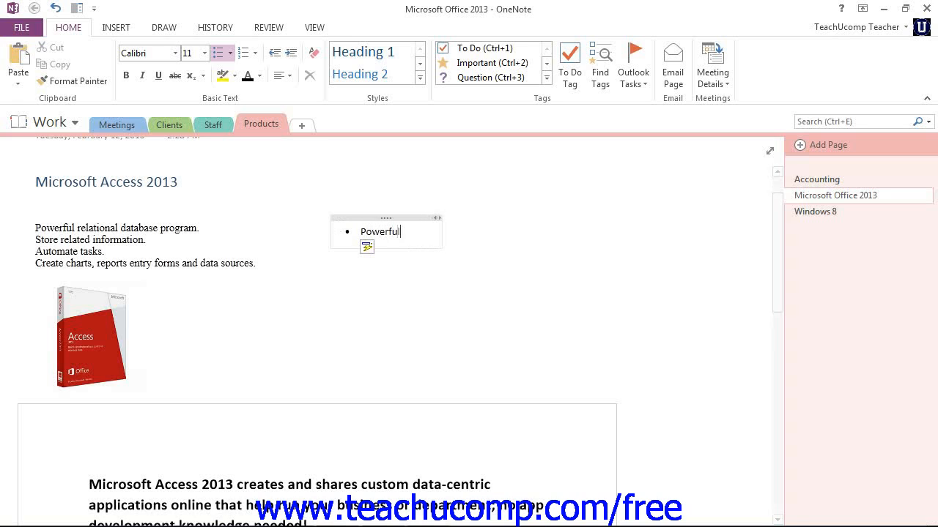
{"action": "type", "text": "relational database program"}
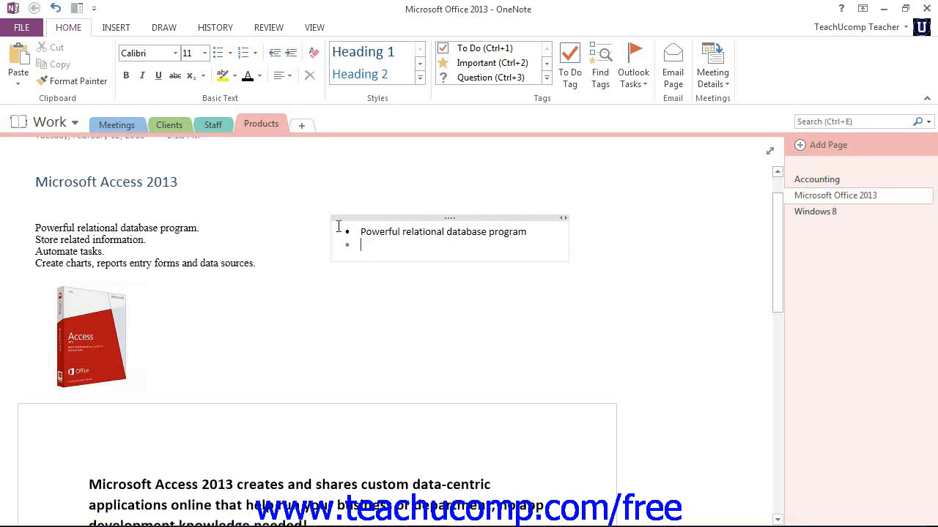
{"action": "type", "text": "Store"}
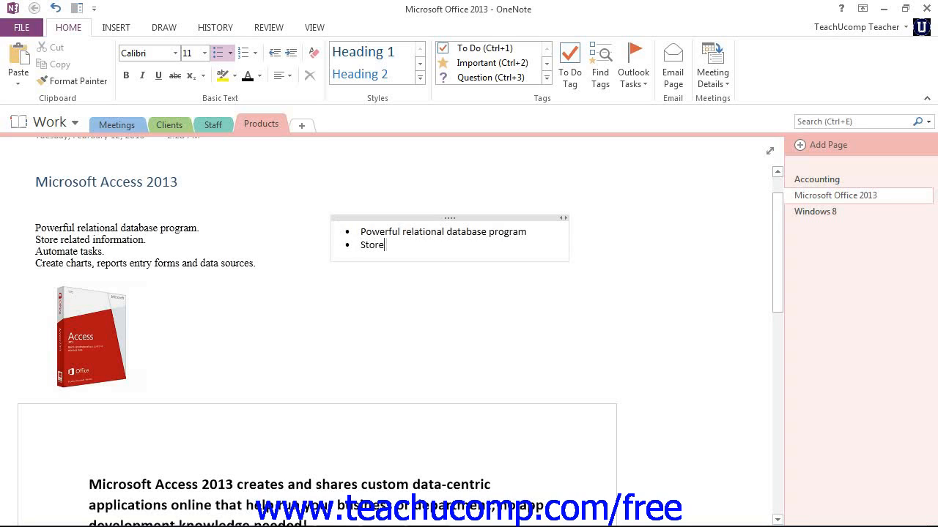
{"action": "type", "text": "related infor"}
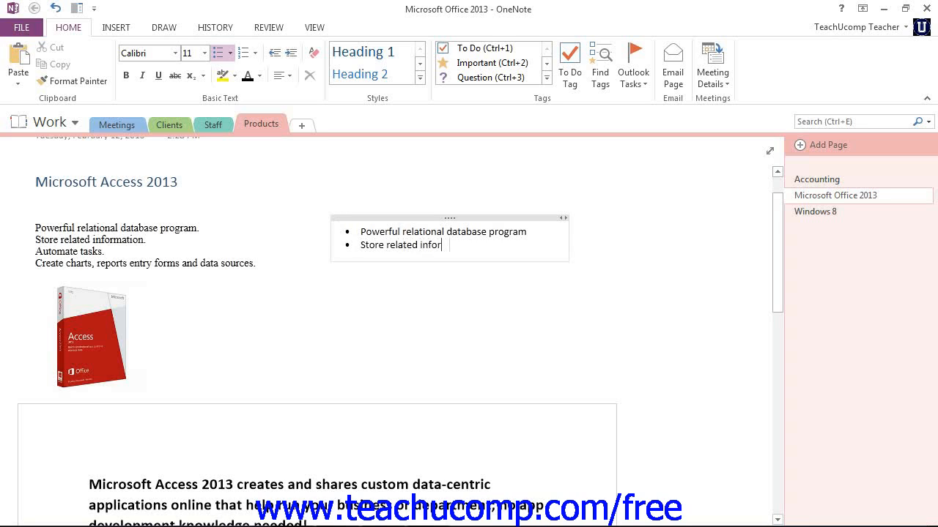
{"action": "key", "text": "Enter"}
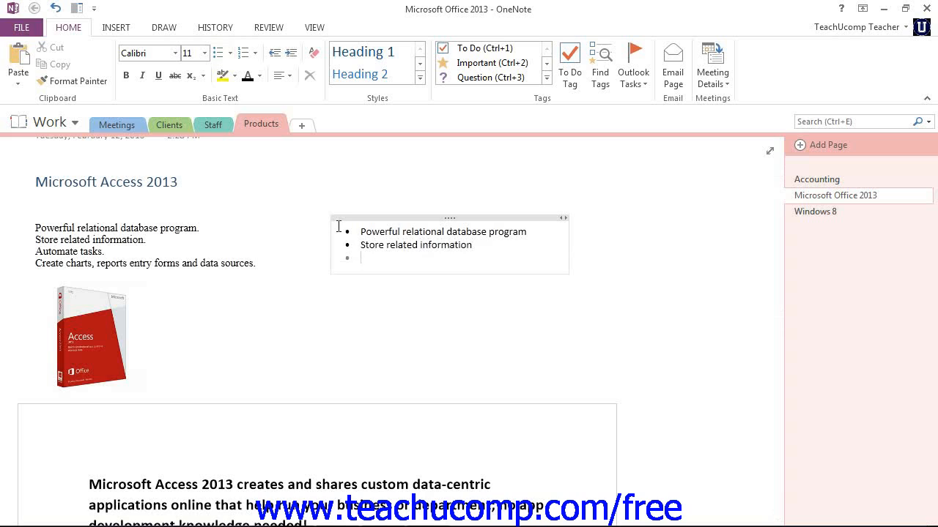
- Add Automate tasks and Create charts, reports entry forms and data sources as the remaining bullets
{"action": "type", "text": "Automate"}
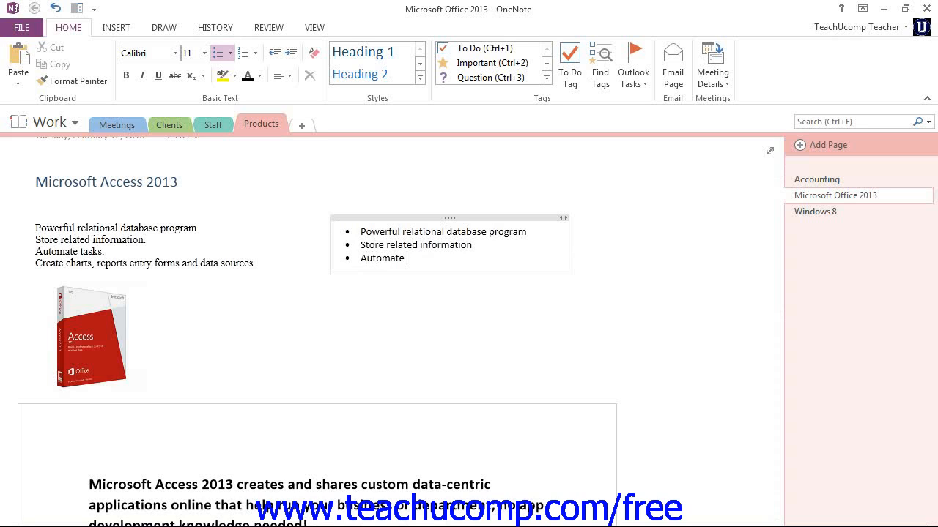
{"action": "type", "text": "Tasks"}
{"action": "type", "text": "Create c"}
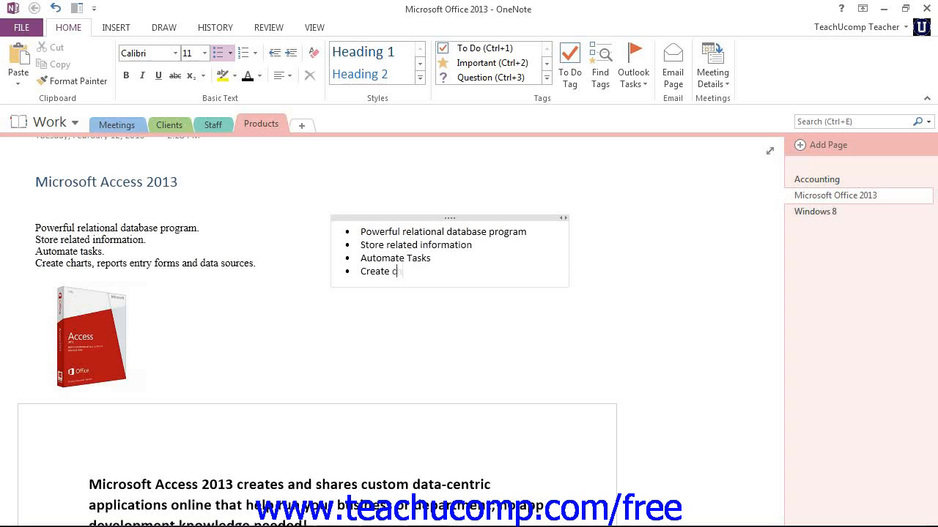
{"action": "type", "text": "harts, repor"}
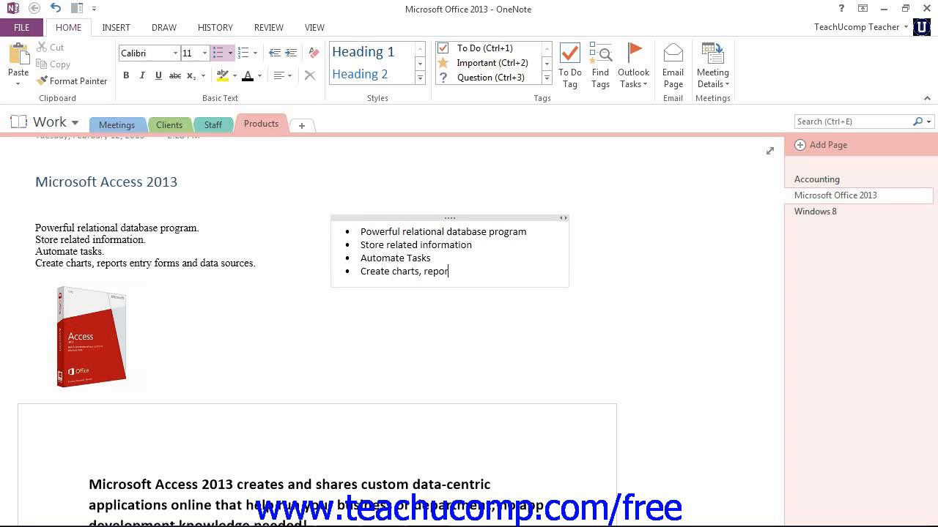
{"action": "type", "text": "ts entr"}
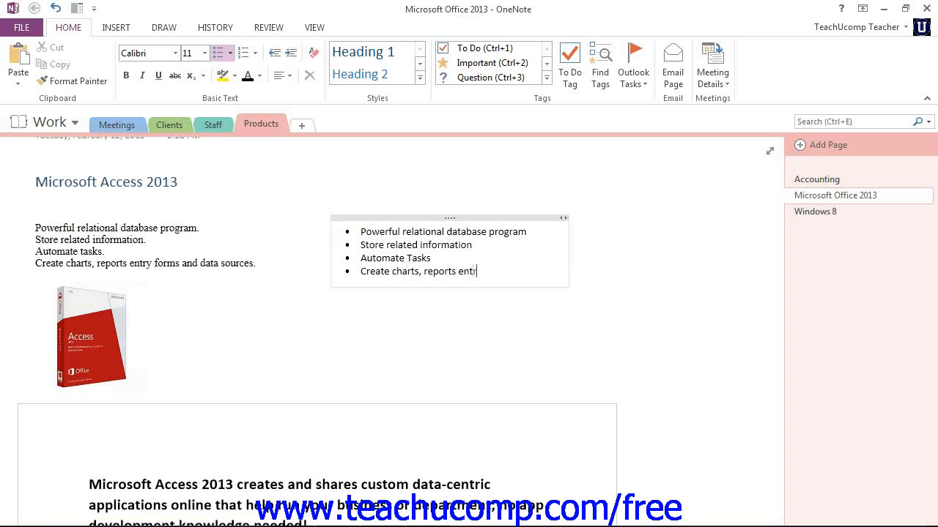
{"action": "type", "text": "y forms and data sources"}
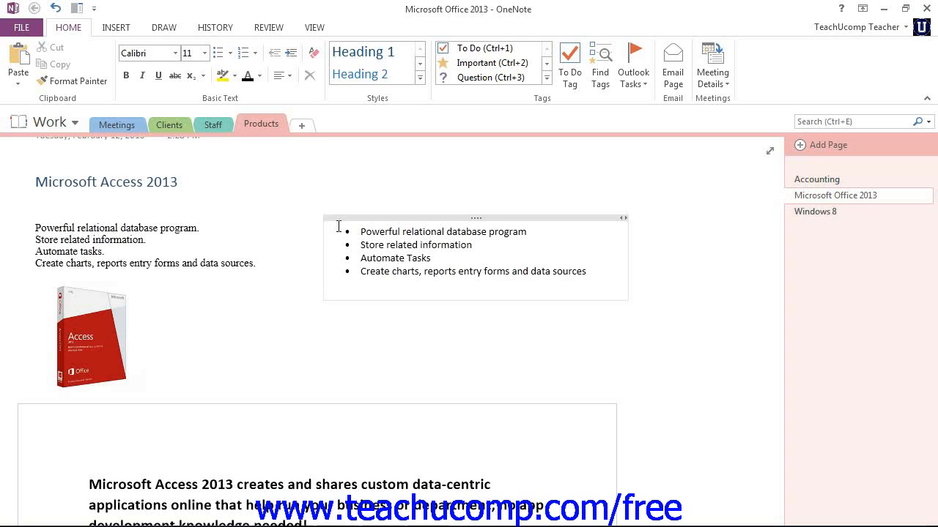
{"action": "left_click", "coordinate": [334, 285]}
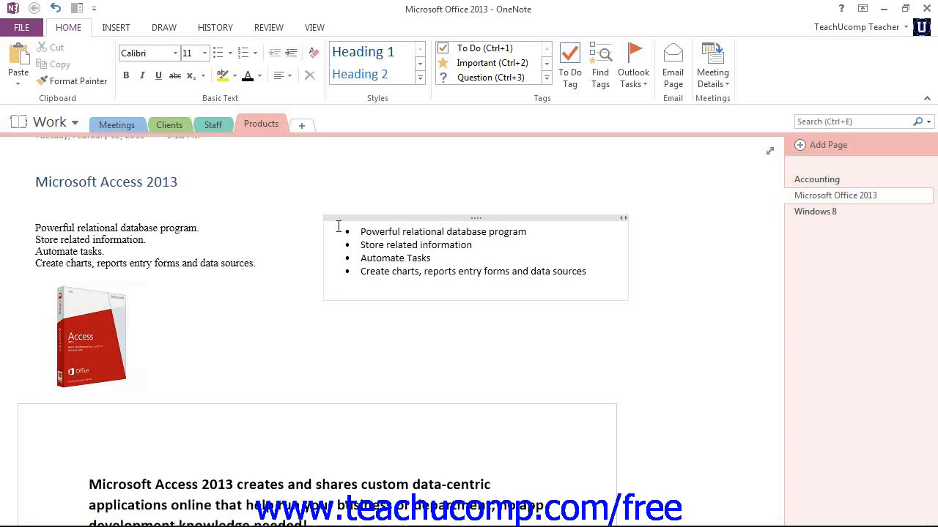
- Start a new empty note in the blank space below the bulleted list
{"action": "left_click", "coordinate": [334, 284]}
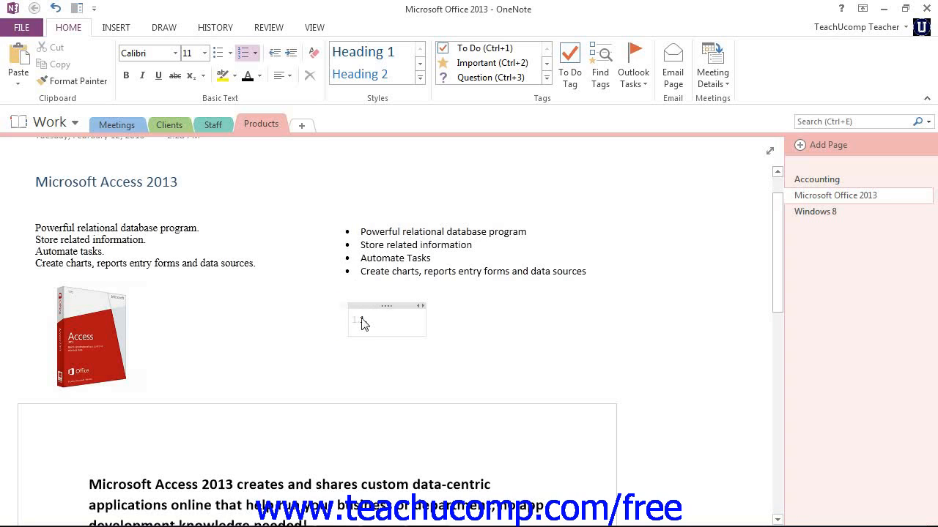
- Enter numbered items 1. Powerful relational database program and 2. Store related information
{"action": "type", "text": "P"}
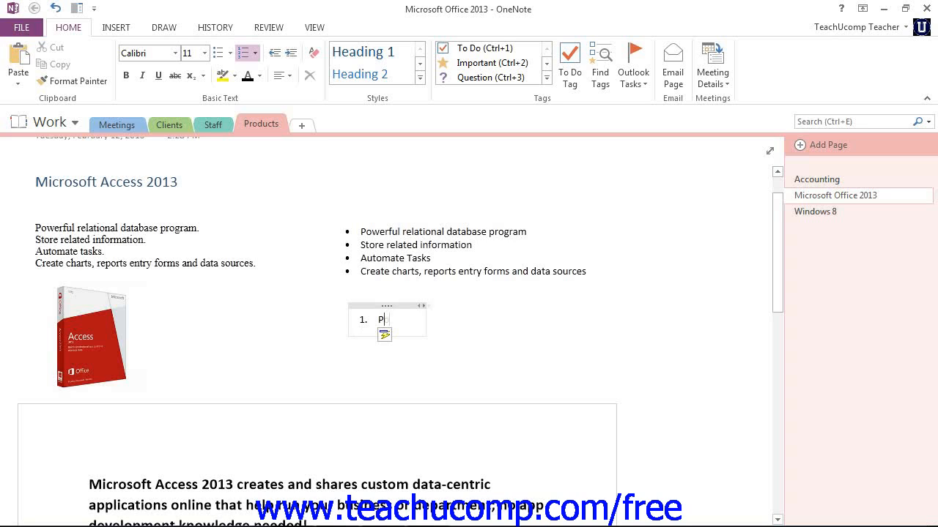
{"action": "type", "text": "owerful relational database program"}
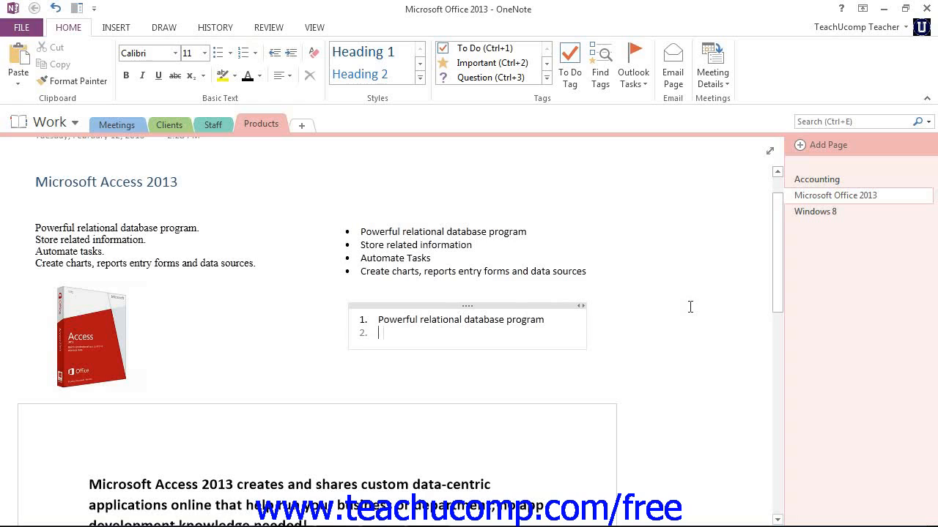
{"action": "type", "text": "Store related"}
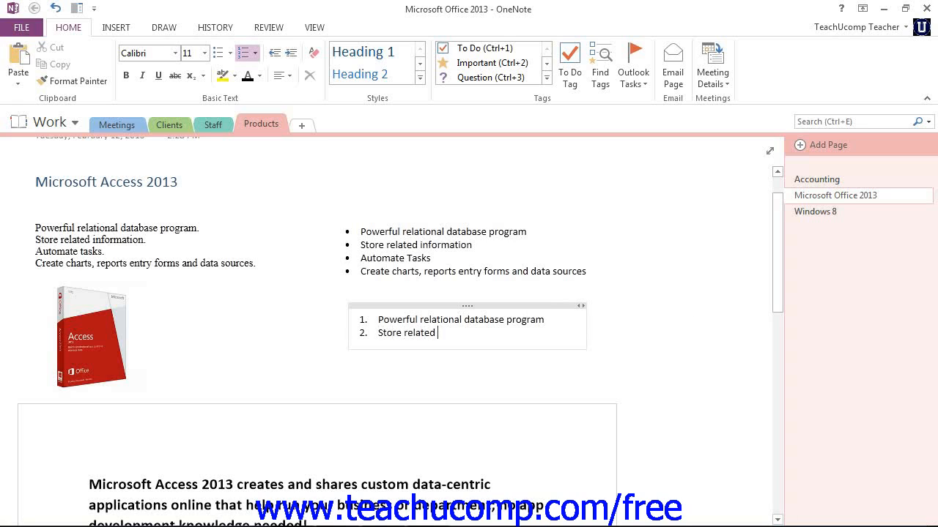
{"action": "type", "text": "information"}
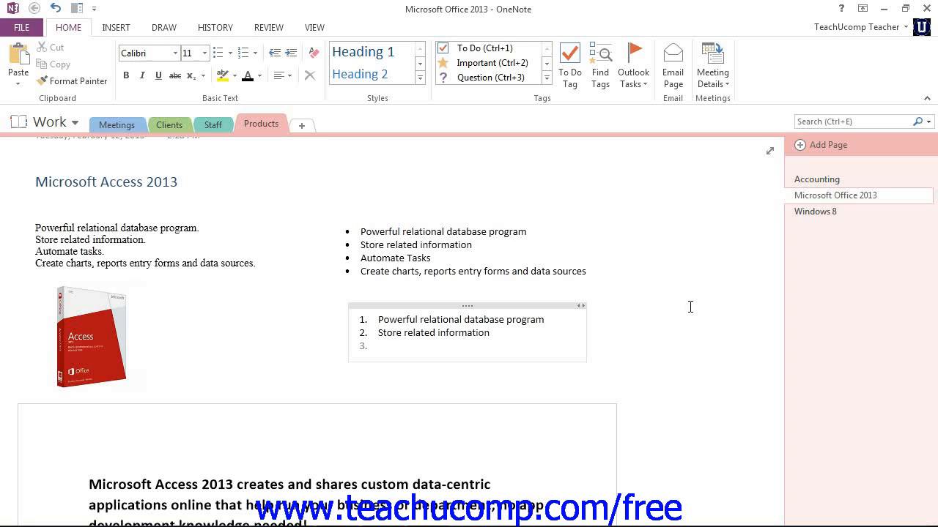
{"action": "left_click", "coordinate": [381, 346]}
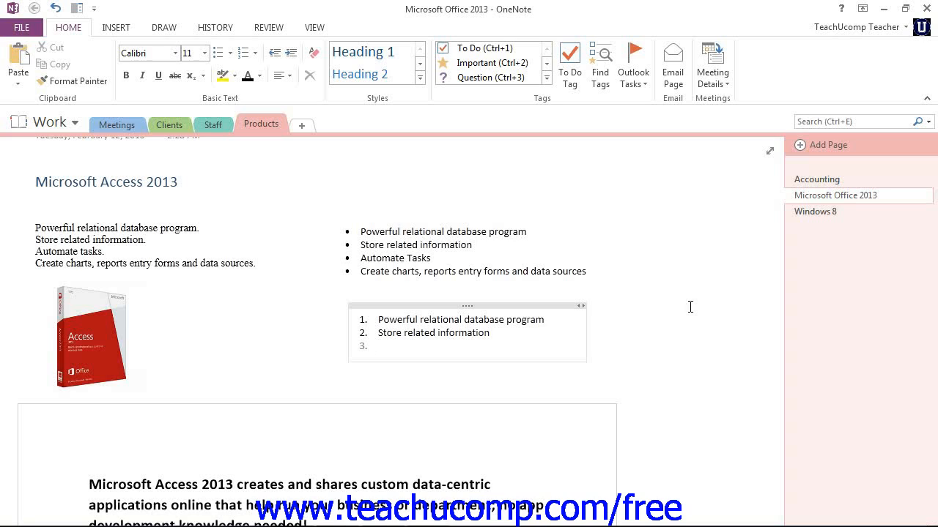
{"action": "left_click", "coordinate": [381, 346]}
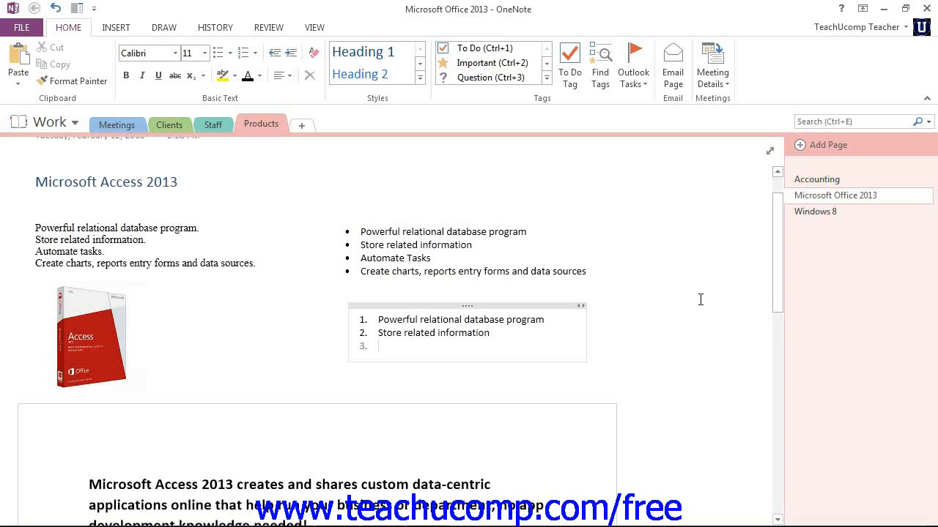
- Place the insertion point in the original plain list, ending the numbered list at two items
{"action": "left_click", "coordinate": [129, 252]}
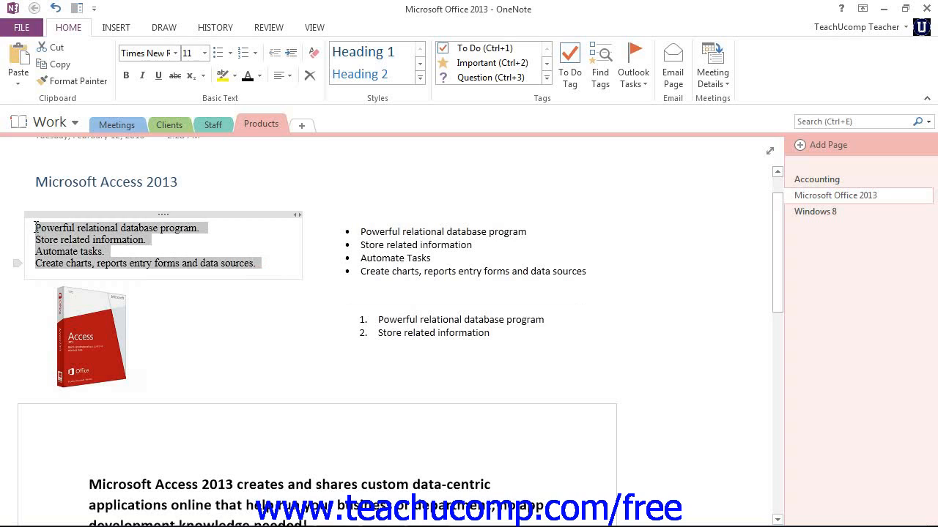
{"action": "mouse_move", "coordinate": [322, 186]}
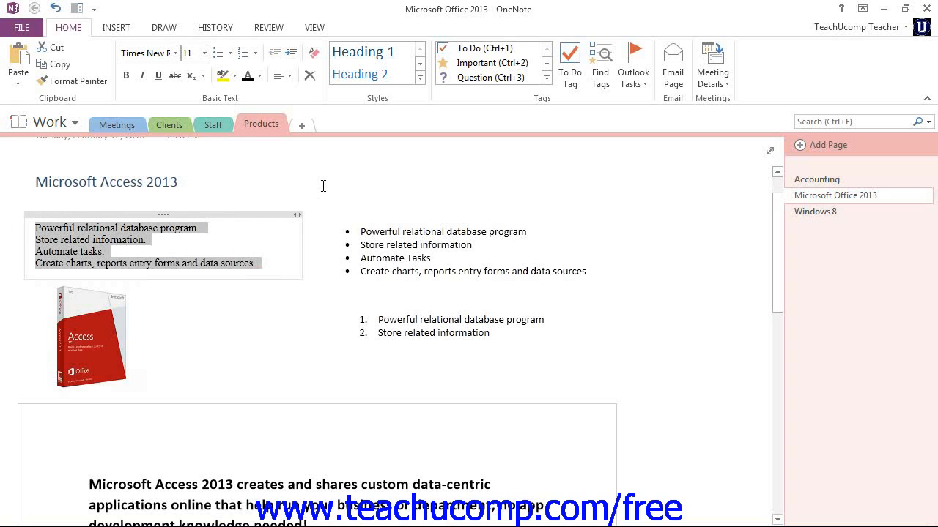
{"action": "mouse_move", "coordinate": [126, 88]}
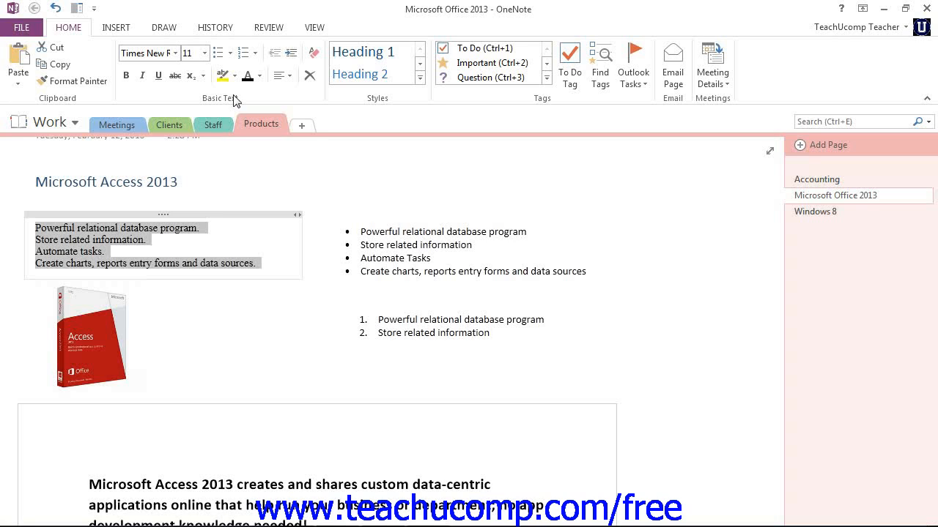
{"action": "mouse_move", "coordinate": [217, 53]}
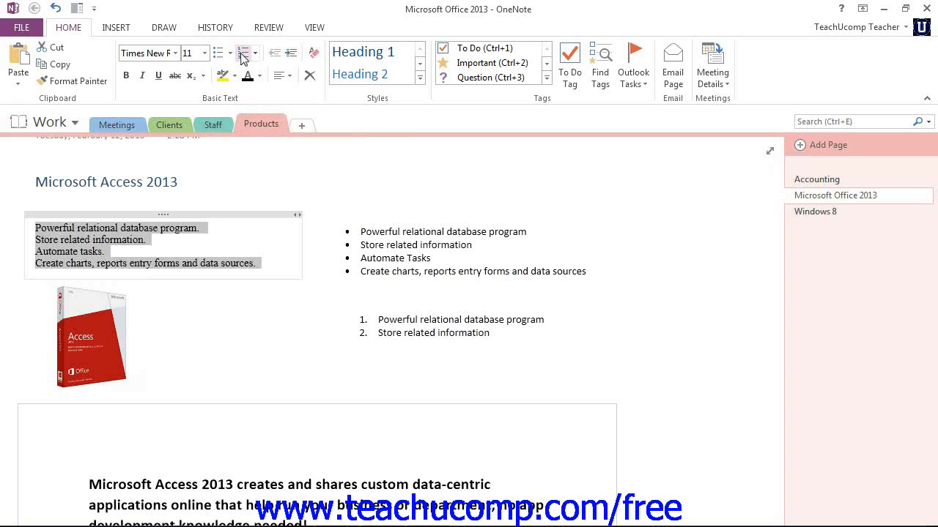
{"action": "mouse_move", "coordinate": [217, 57]}
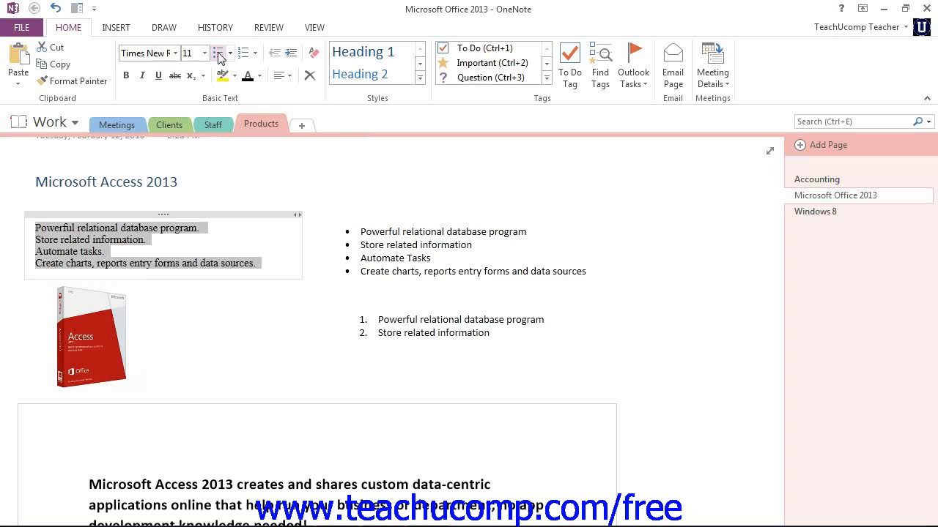
{"action": "left_click", "coordinate": [218, 52]}
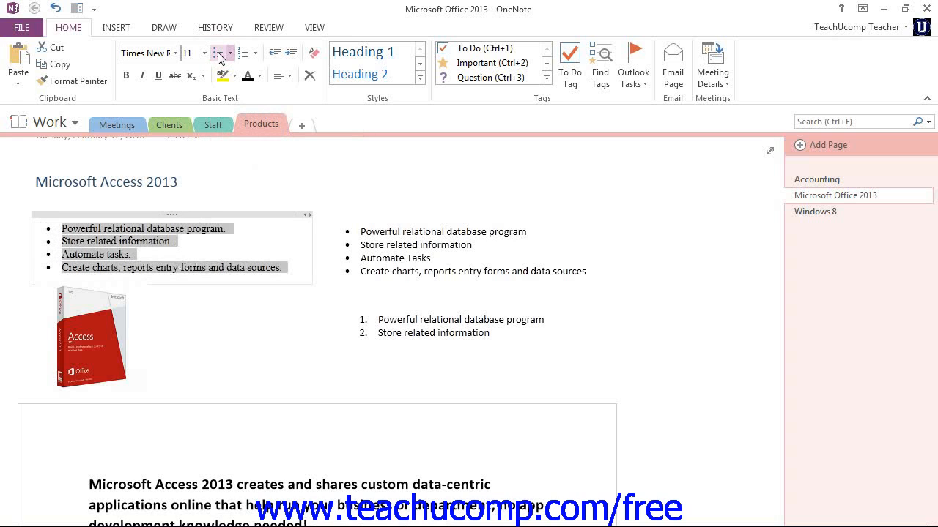
{"action": "left_click", "coordinate": [217, 53]}
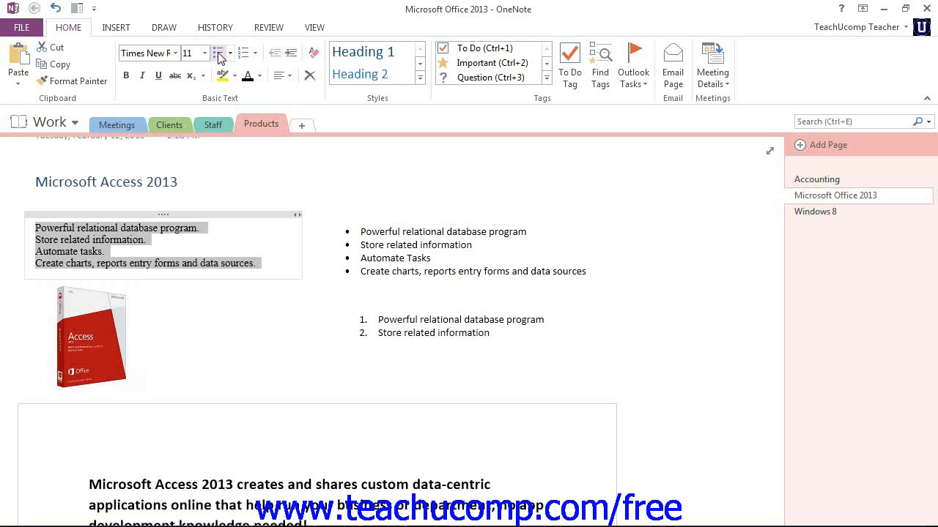
{"action": "mouse_move", "coordinate": [220, 53]}
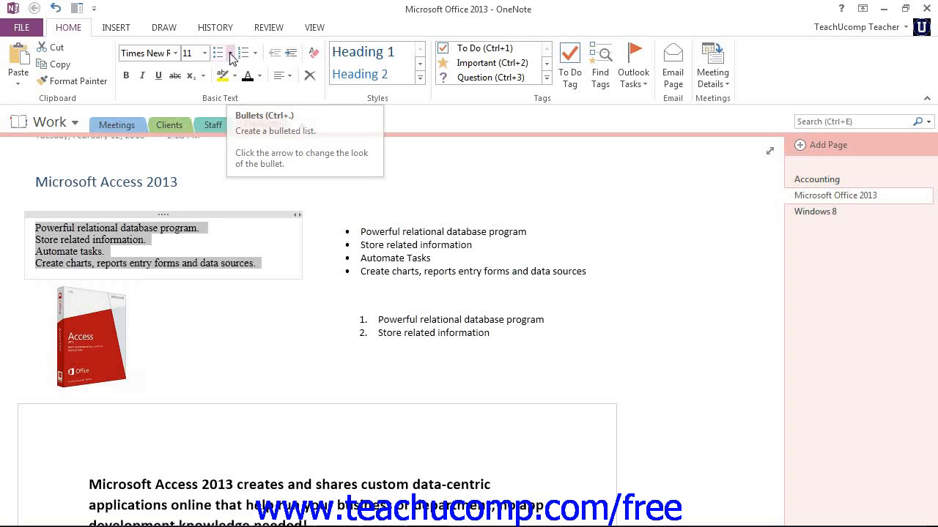
- Apply arrow-shaped bullets from the Bullet Library to the original four Access lines
{"action": "left_click", "coordinate": [233, 53]}
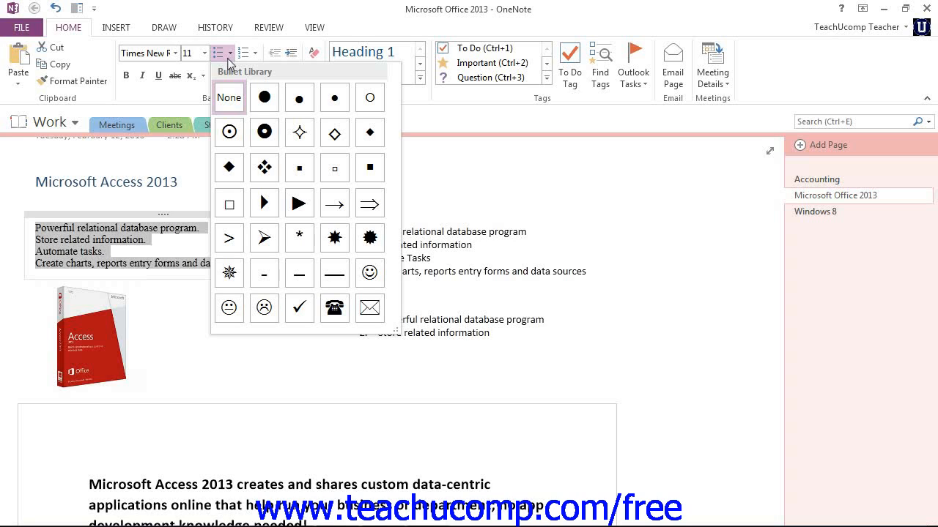
{"action": "mouse_move", "coordinate": [264, 202]}
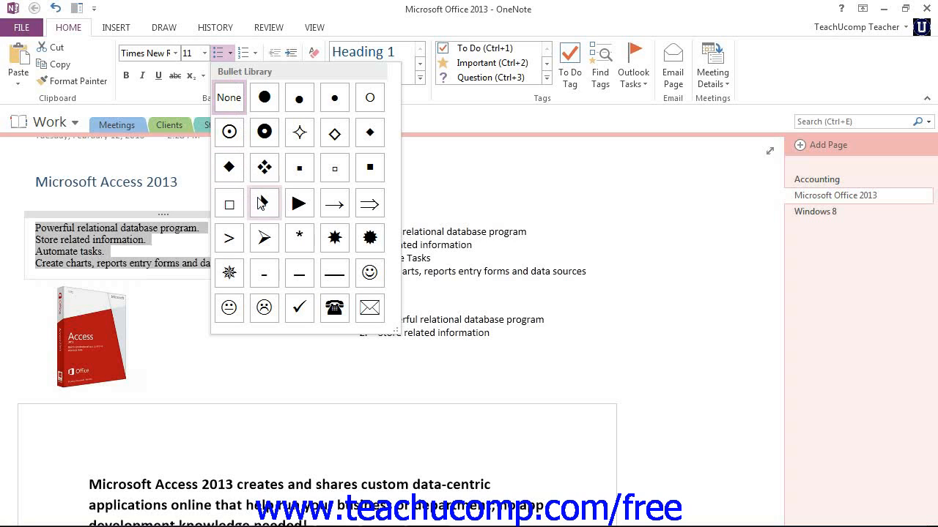
{"action": "left_click", "coordinate": [264, 202]}
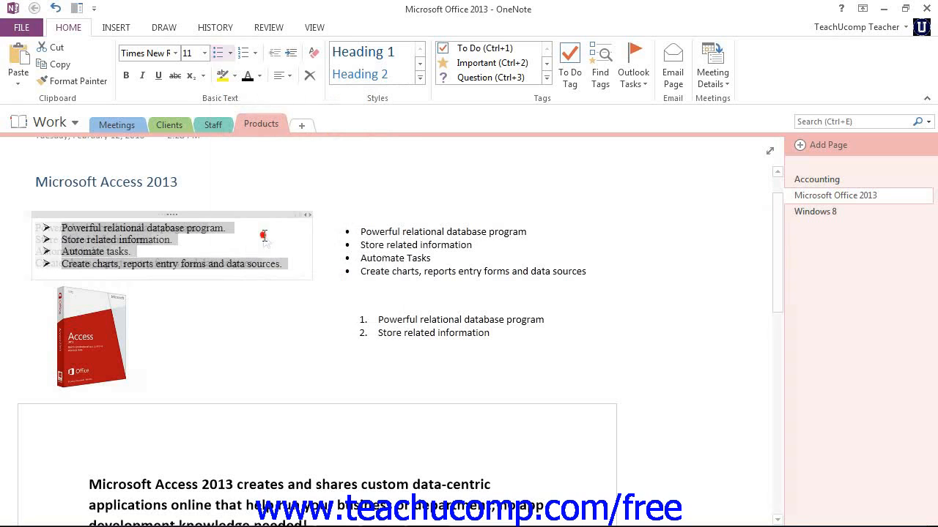